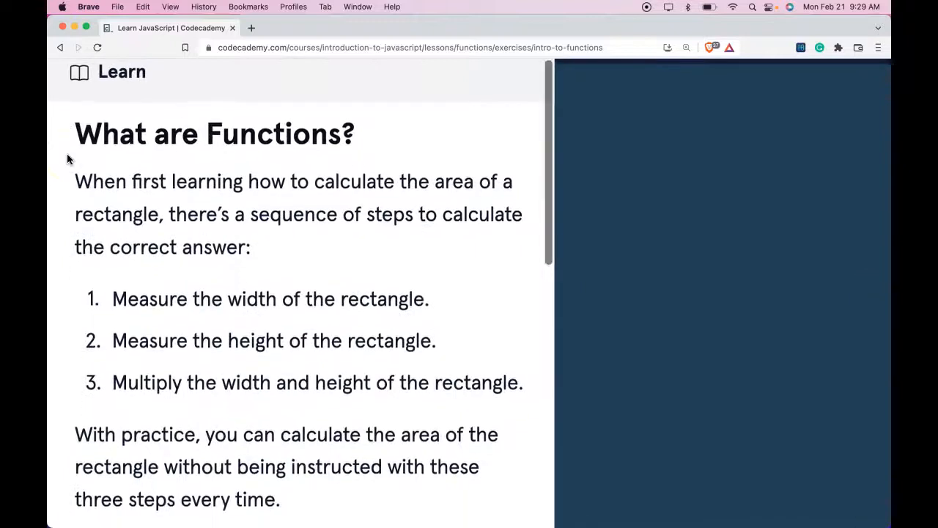
scroll("down", 3)
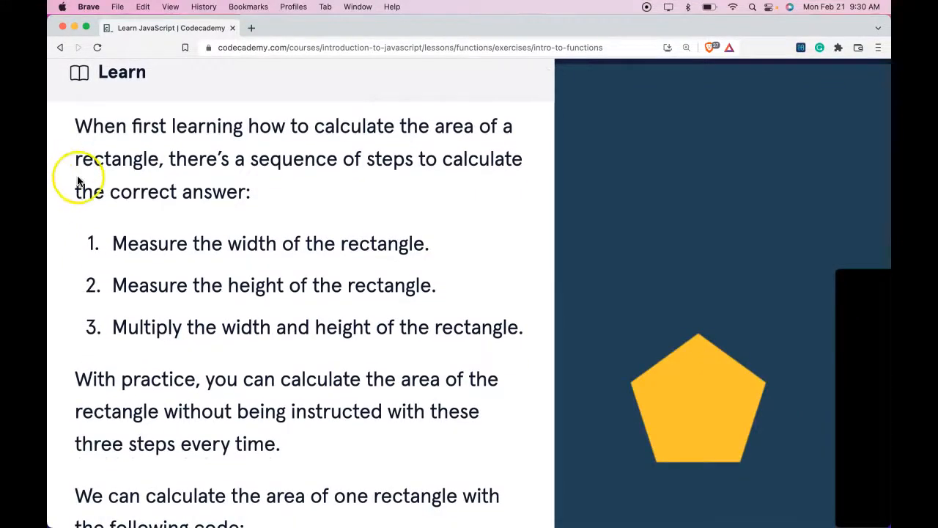
mouse_move(410, 179)
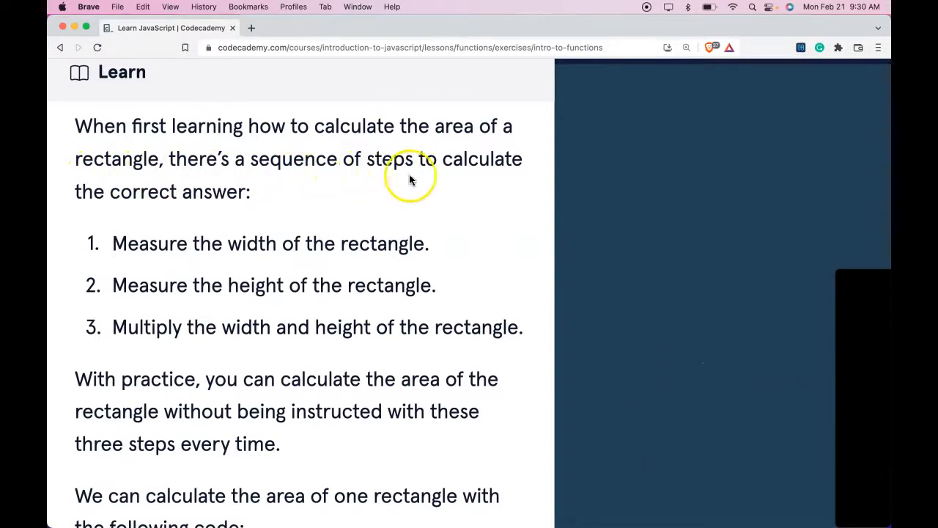
mouse_move(238, 213)
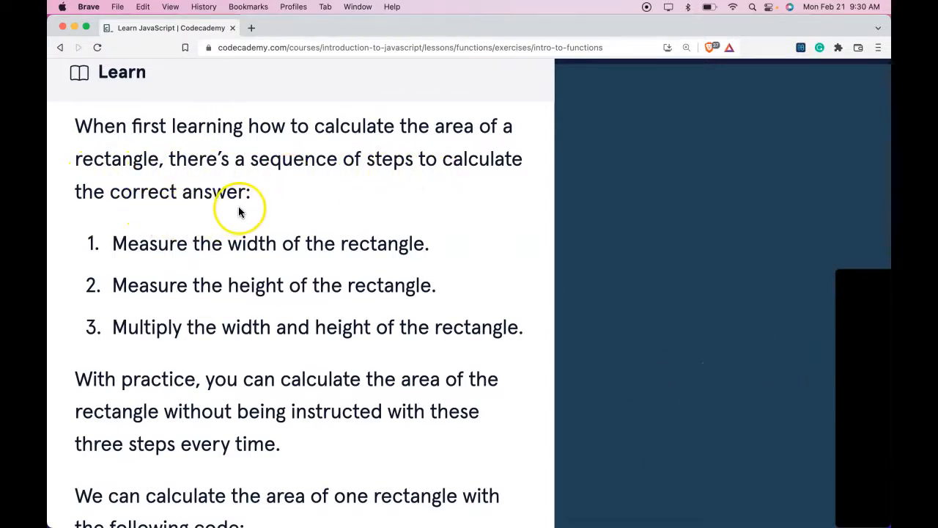
mouse_move(360, 266)
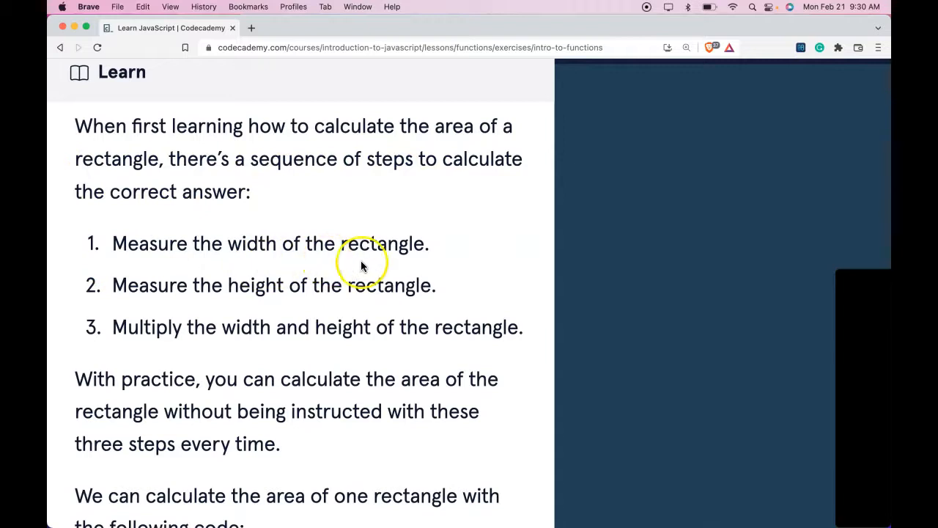
mouse_move(291, 303)
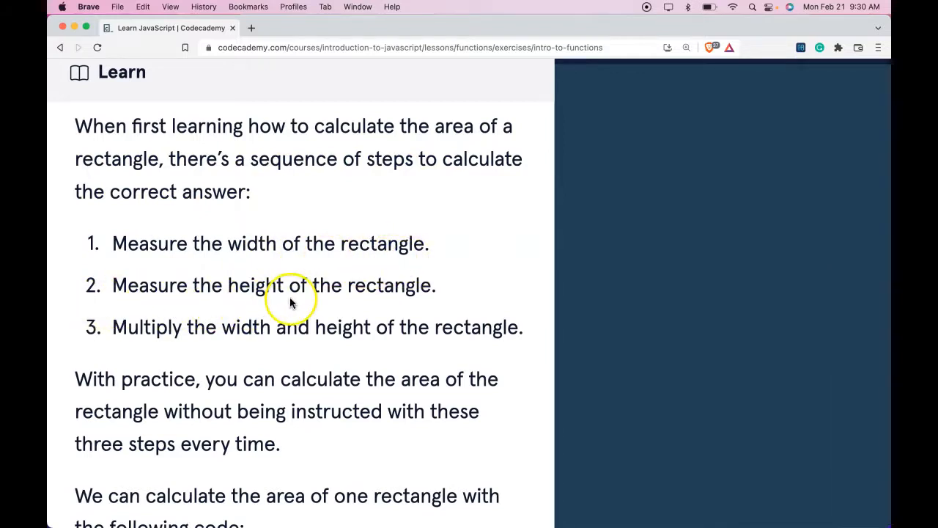
mouse_move(163, 347)
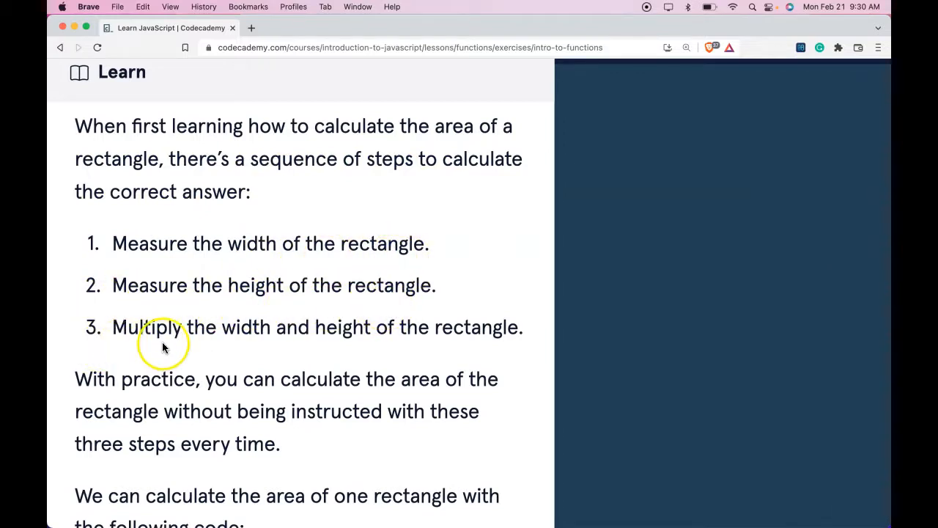
mouse_move(388, 354)
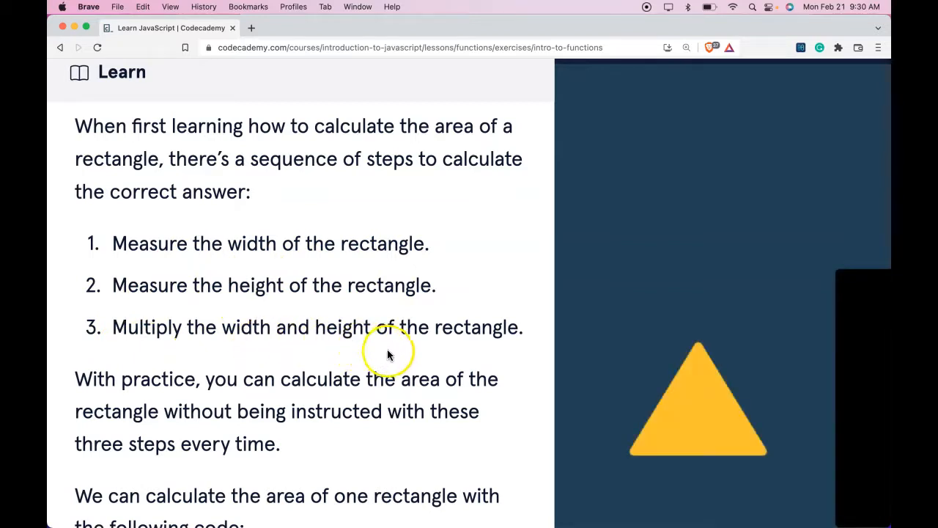
scroll("down", 3)
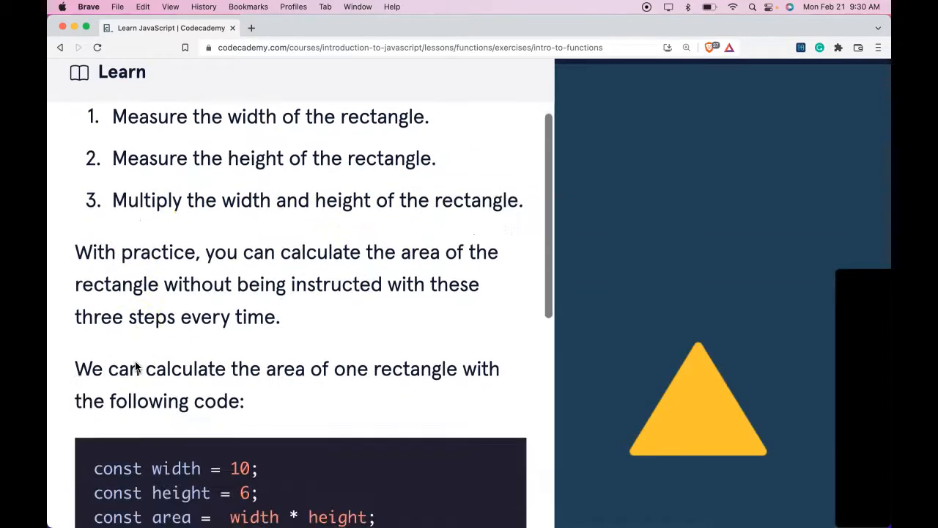
scroll("down", 3)
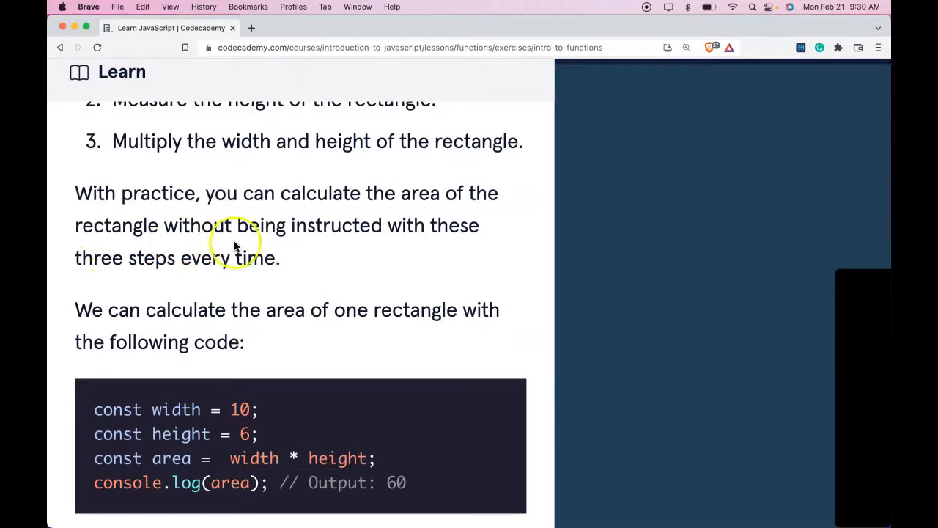
mouse_move(129, 284)
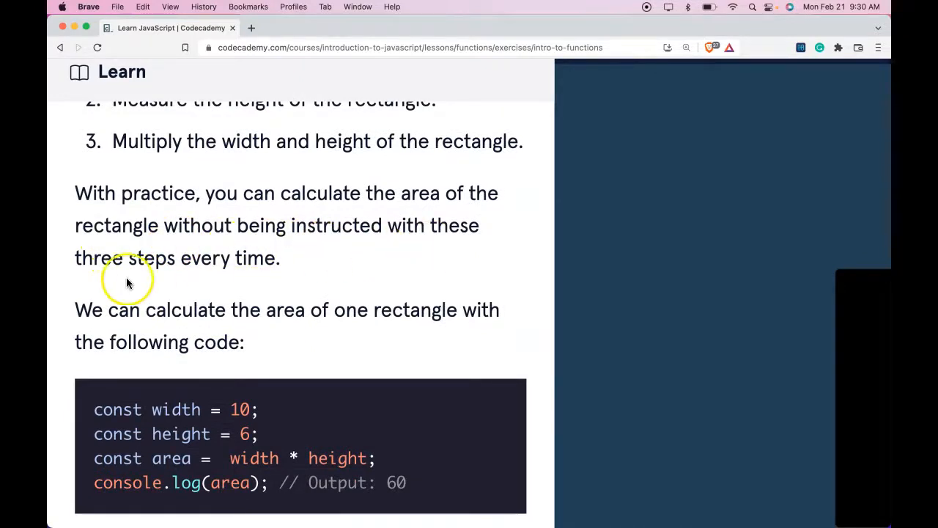
mouse_move(83, 293)
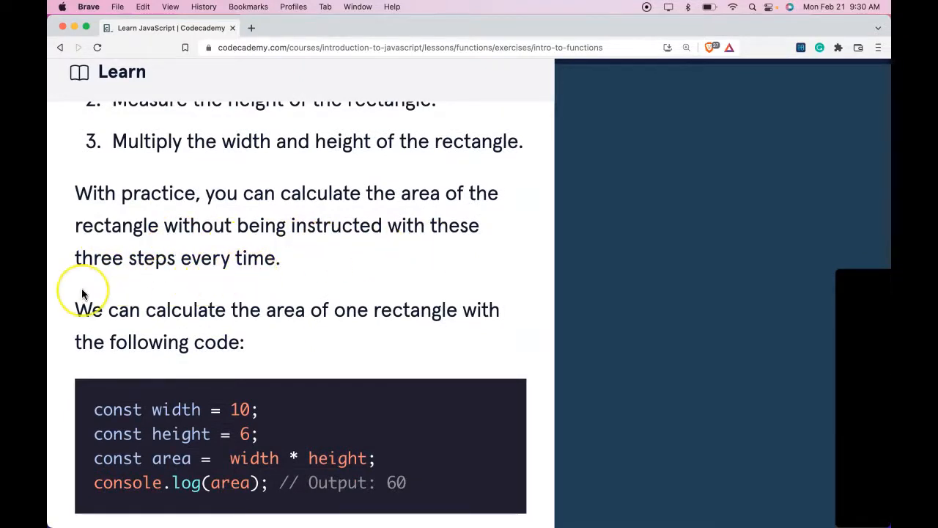
scroll("down", 3)
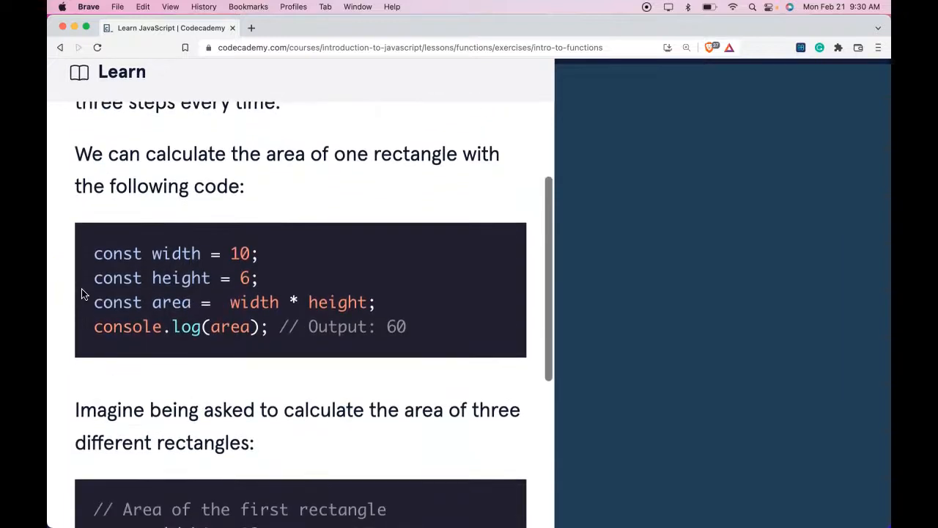
scroll("down", 3)
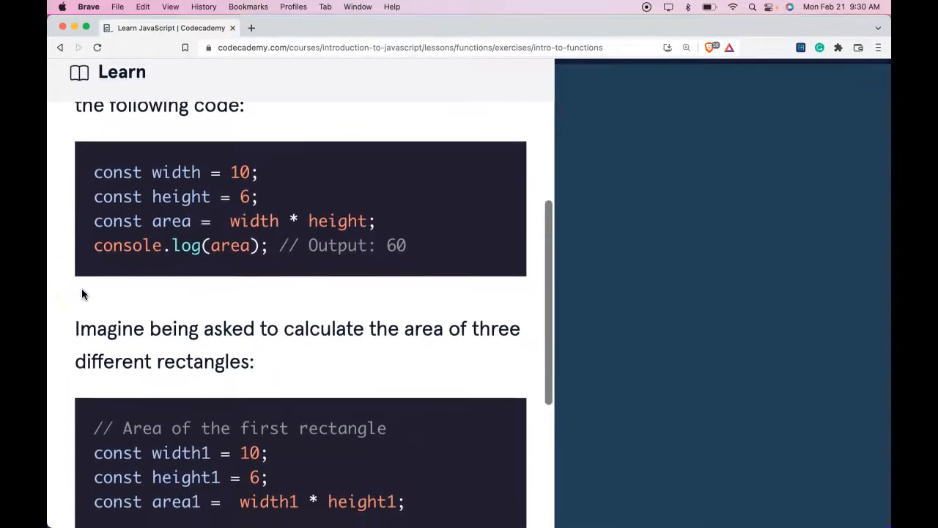
scroll("up", 3)
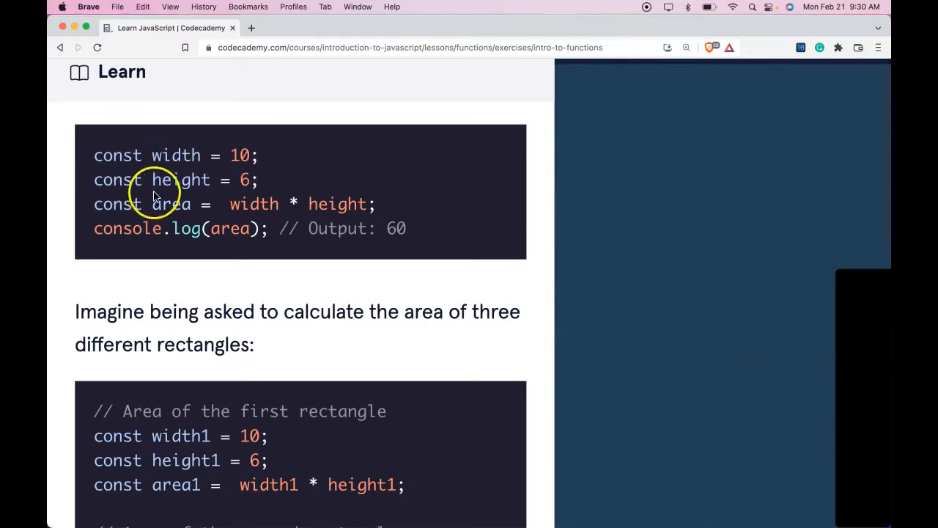
mouse_move(150, 203)
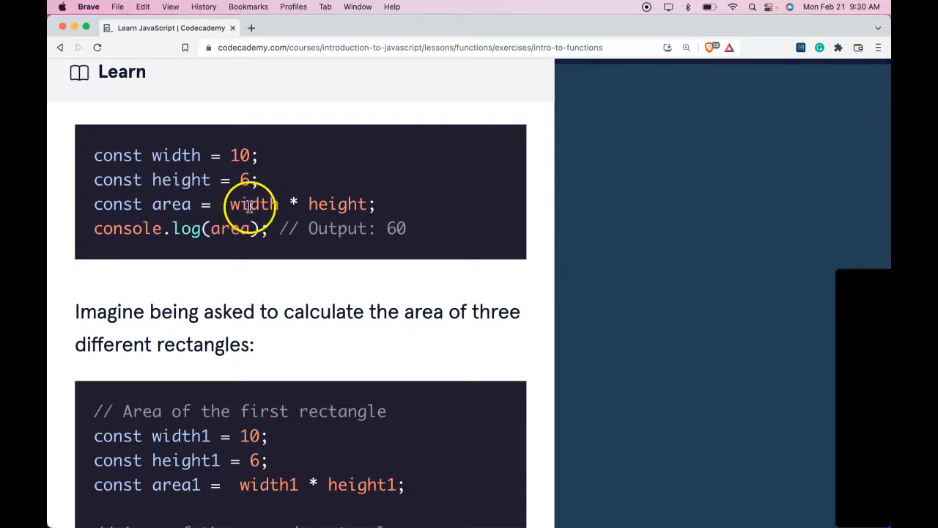
mouse_move(106, 233)
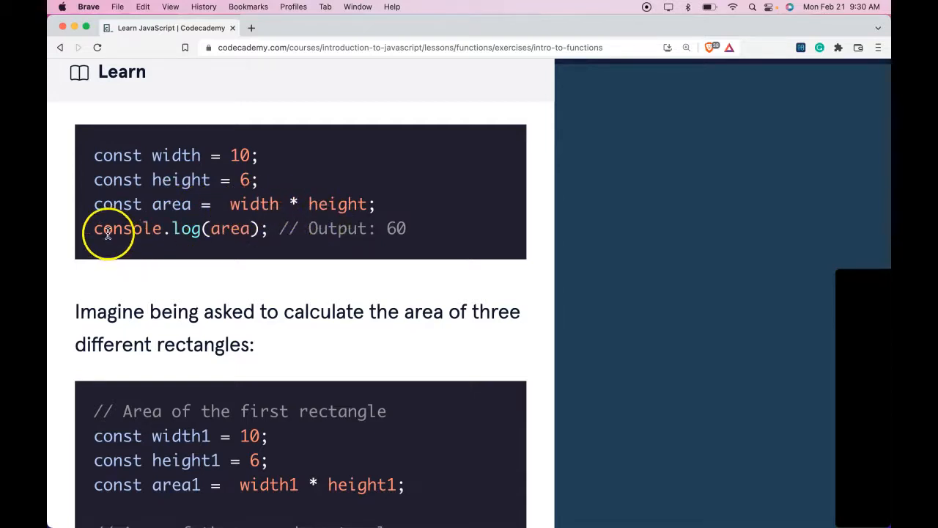
mouse_move(238, 229)
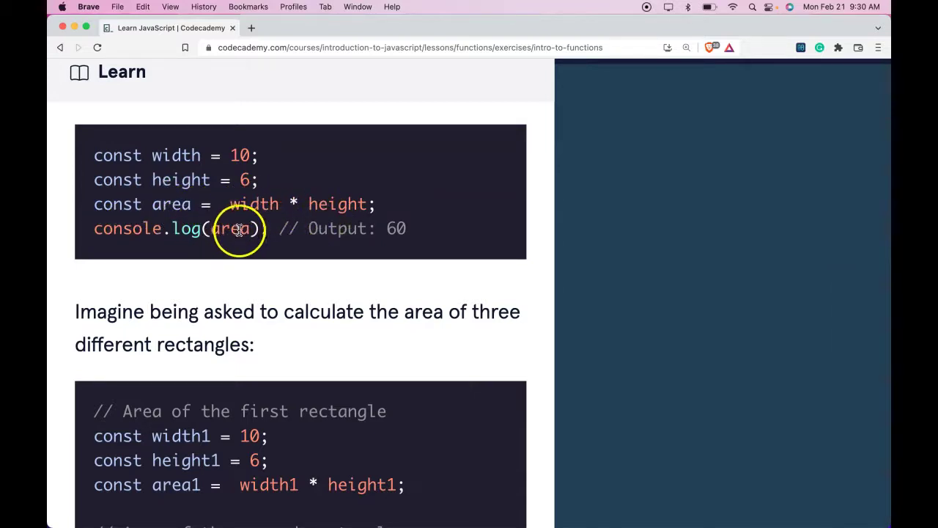
mouse_move(211, 241)
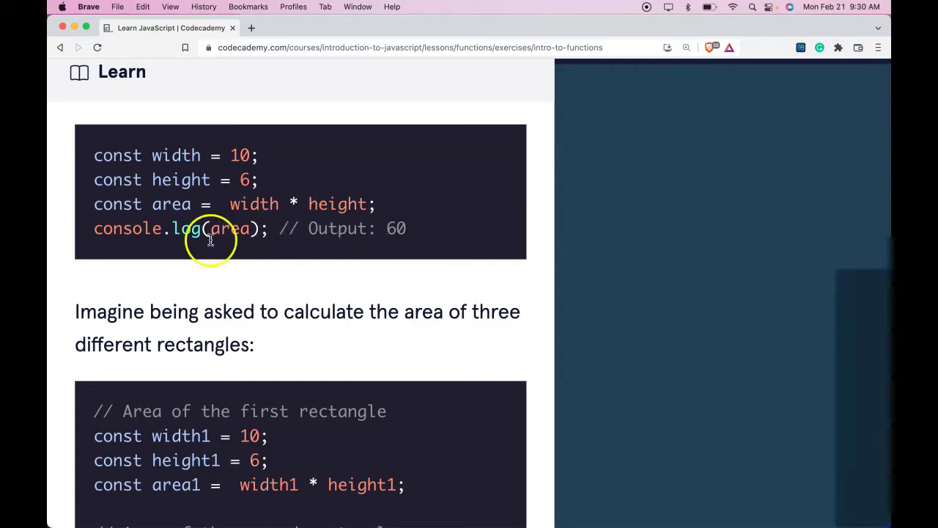
scroll("down", 3)
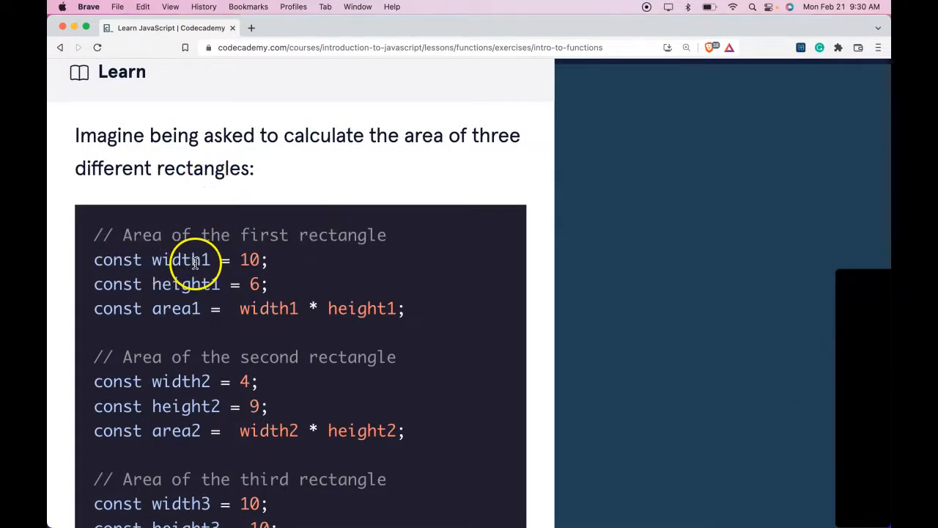
mouse_move(156, 318)
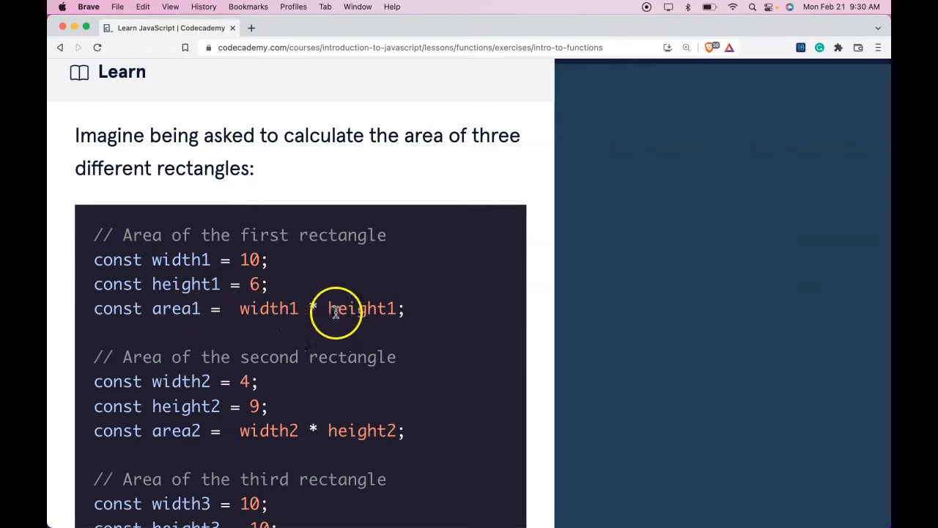
scroll("down", 3)
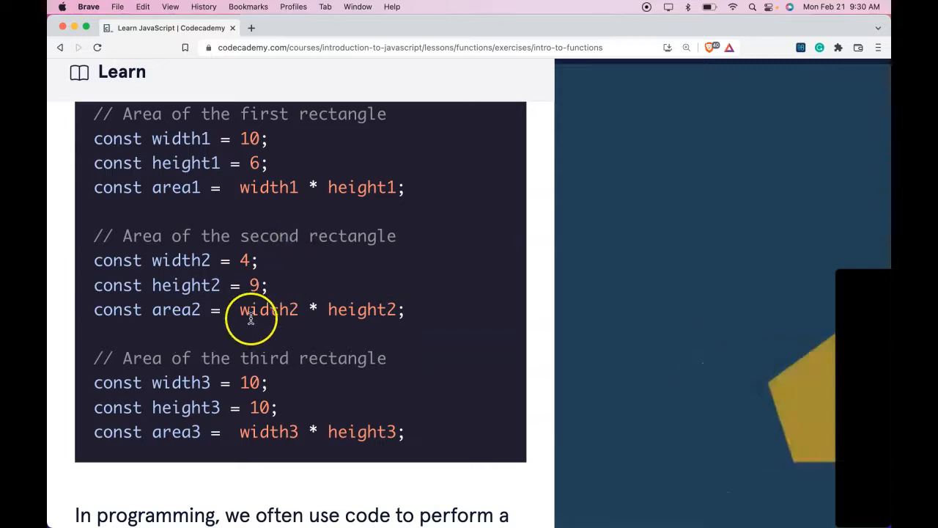
mouse_move(174, 260)
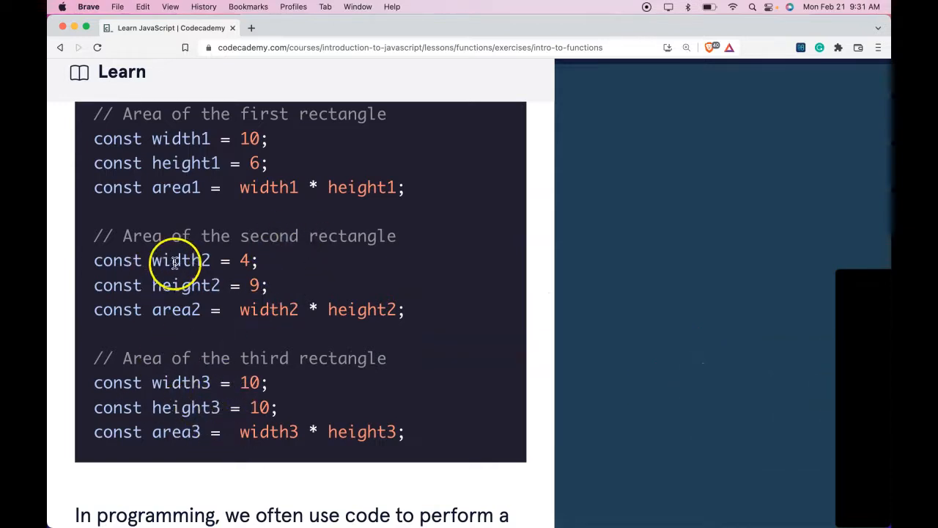
scroll("down", 3)
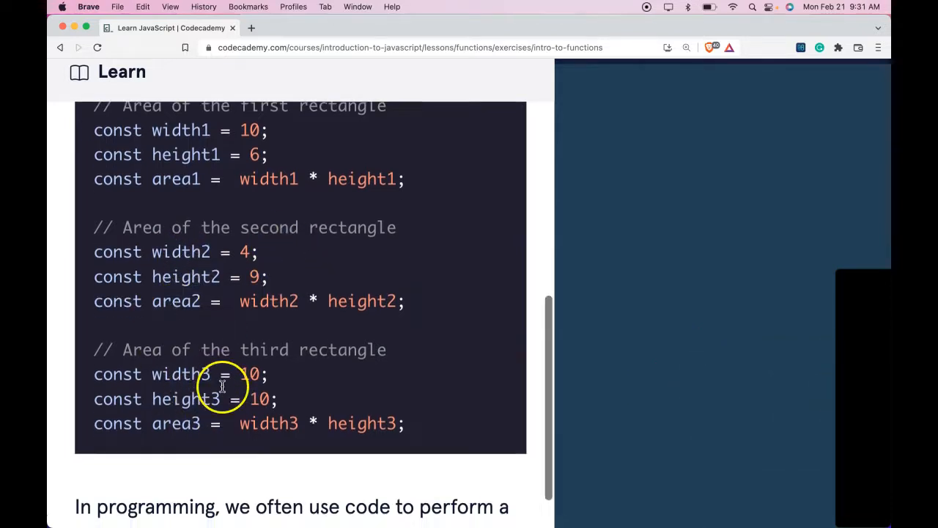
scroll("down", 3)
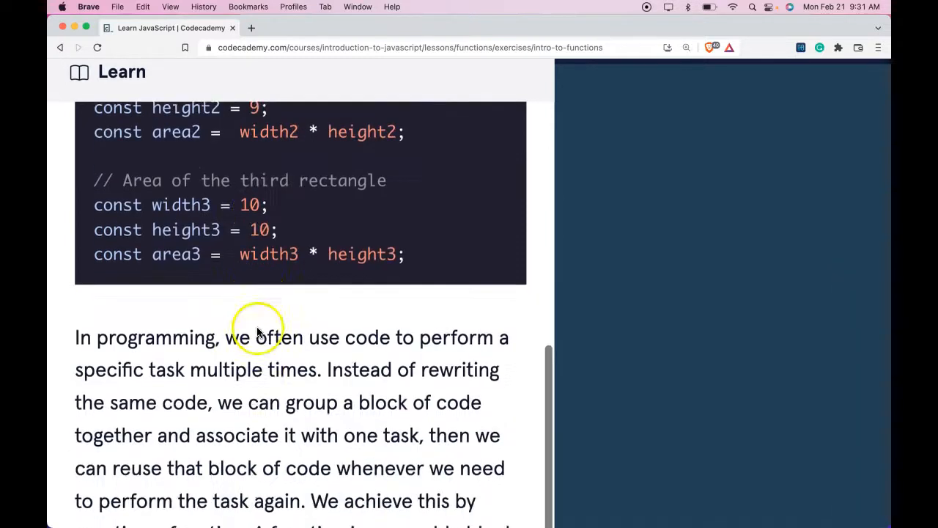
scroll("down", 3)
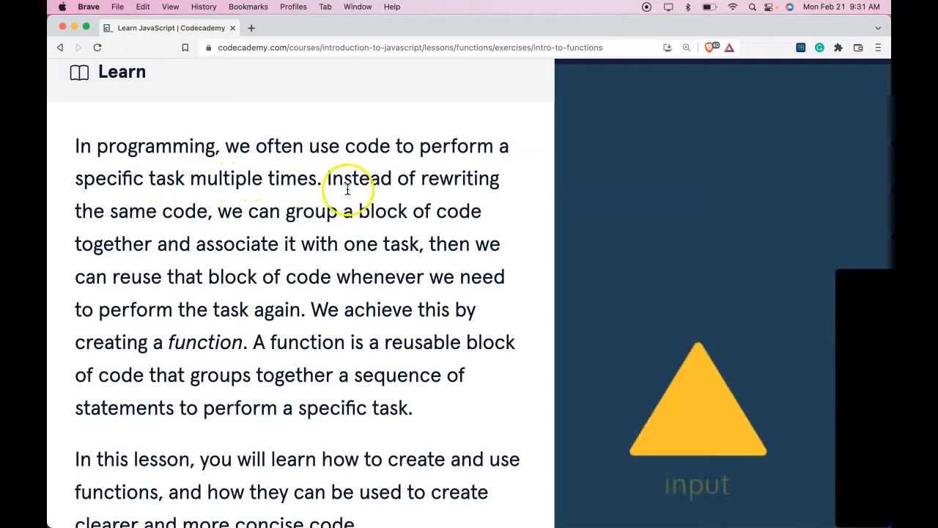
mouse_move(241, 220)
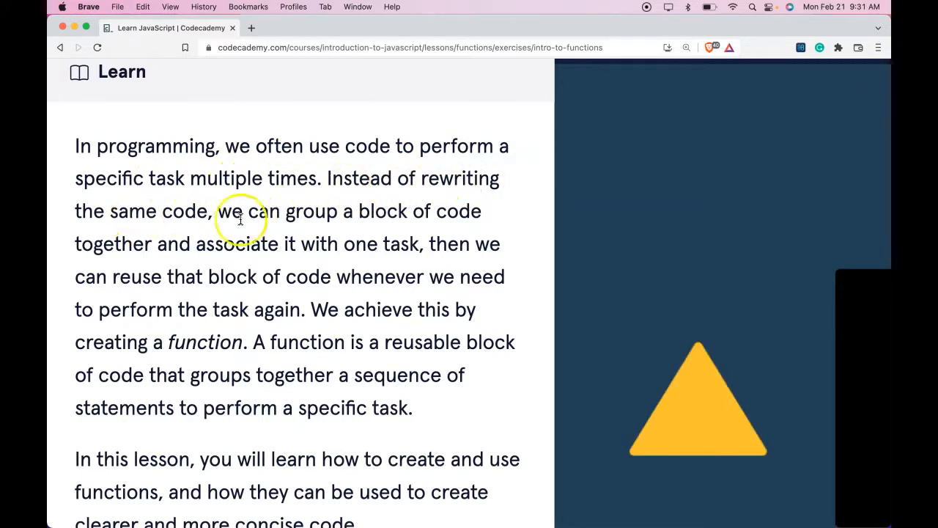
mouse_move(197, 257)
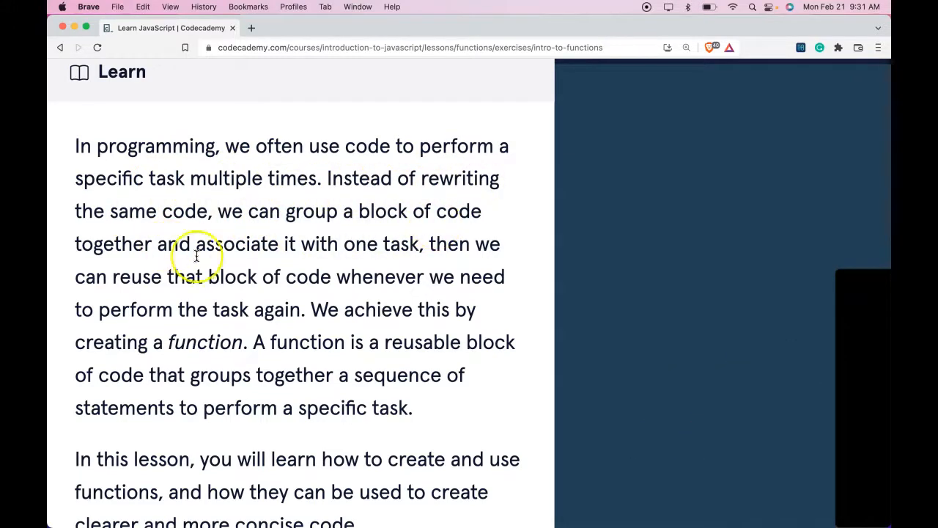
mouse_move(407, 266)
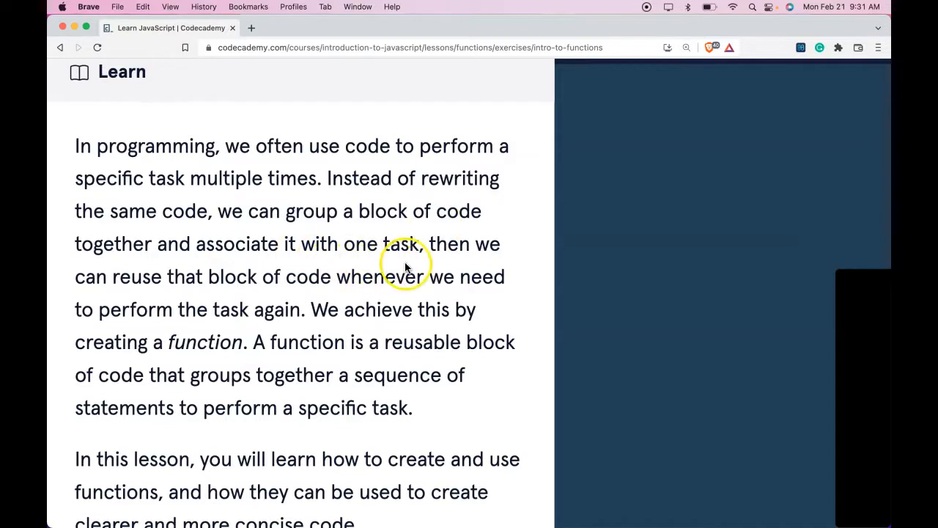
mouse_move(244, 286)
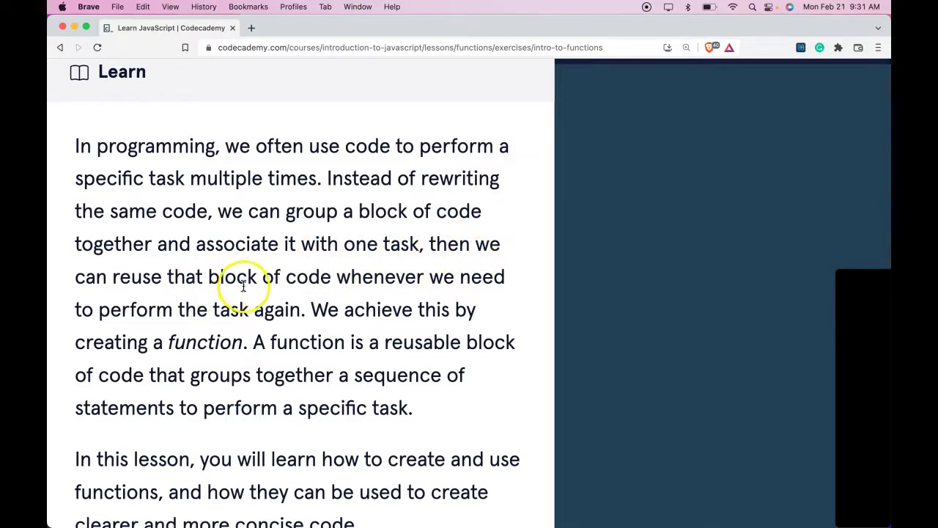
mouse_move(284, 319)
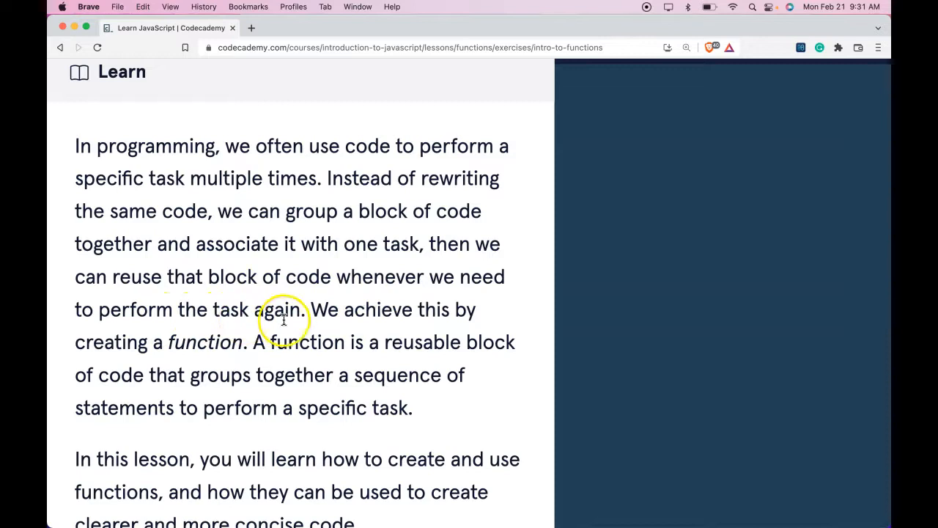
mouse_move(185, 332)
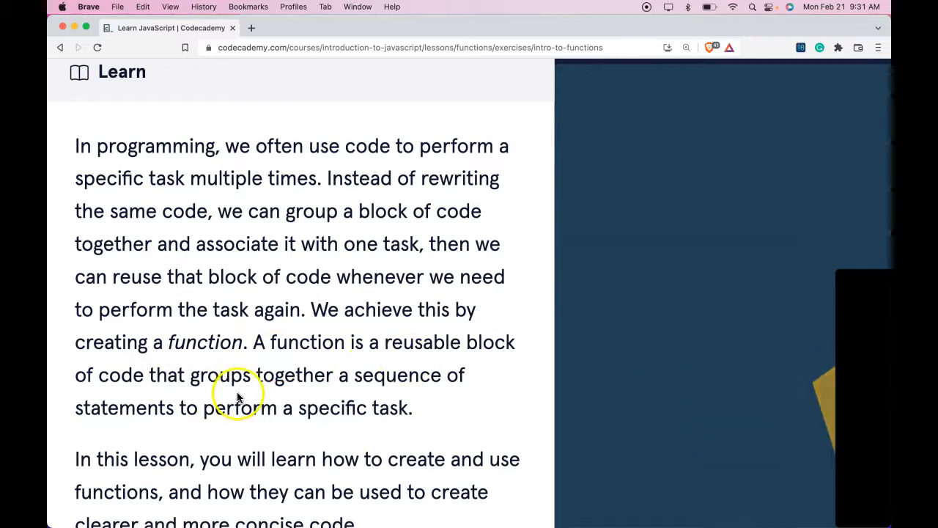
mouse_move(245, 416)
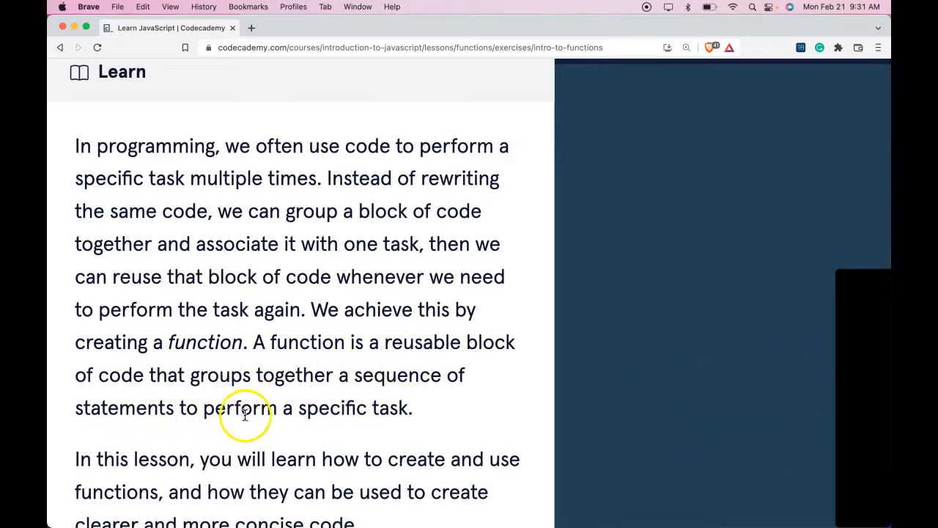
scroll("down", 3)
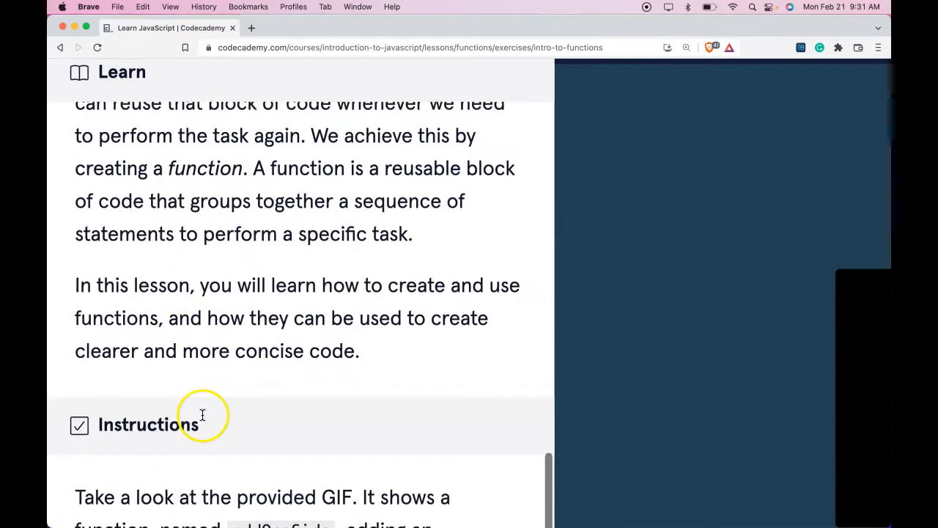
scroll("down", 3)
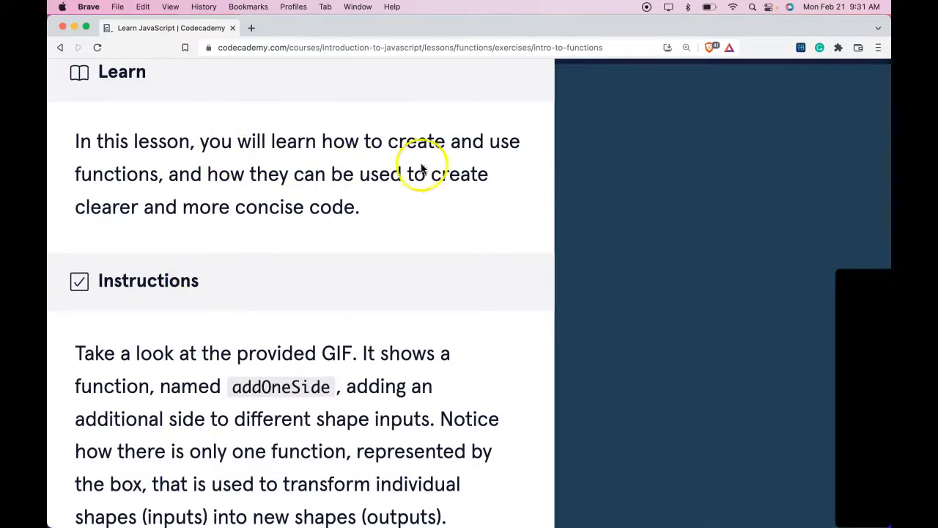
mouse_move(267, 191)
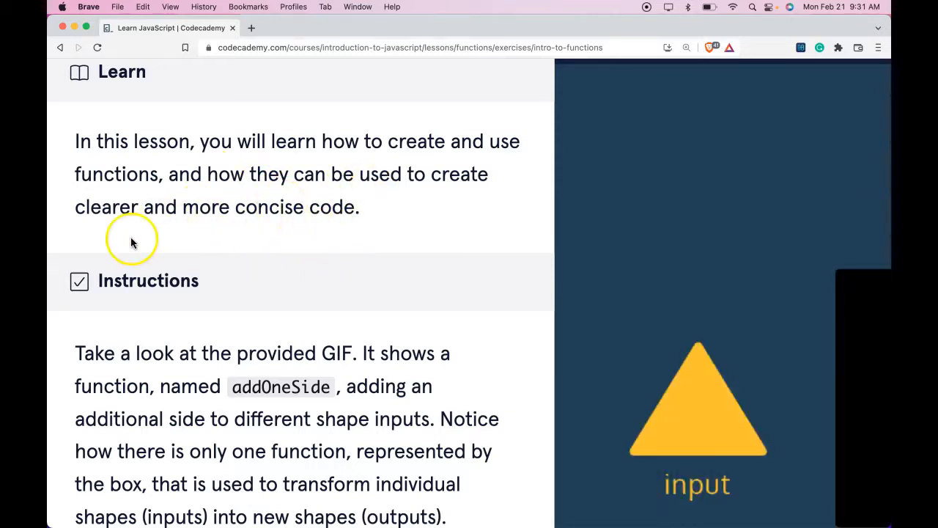
scroll("down", 3)
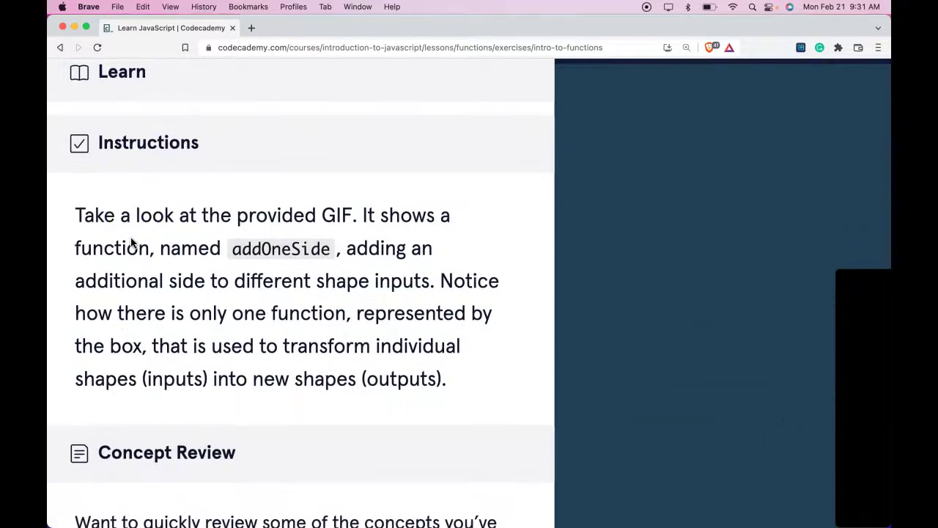
mouse_move(341, 234)
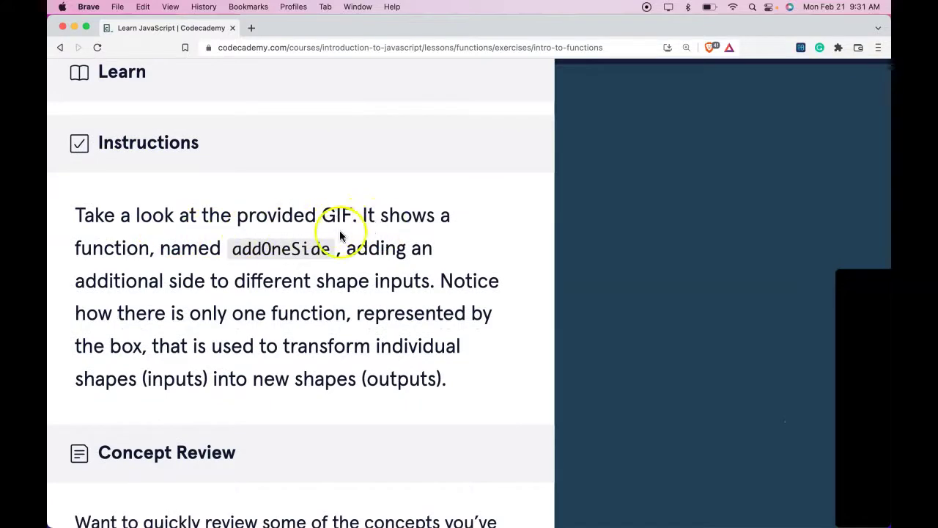
mouse_move(341, 264)
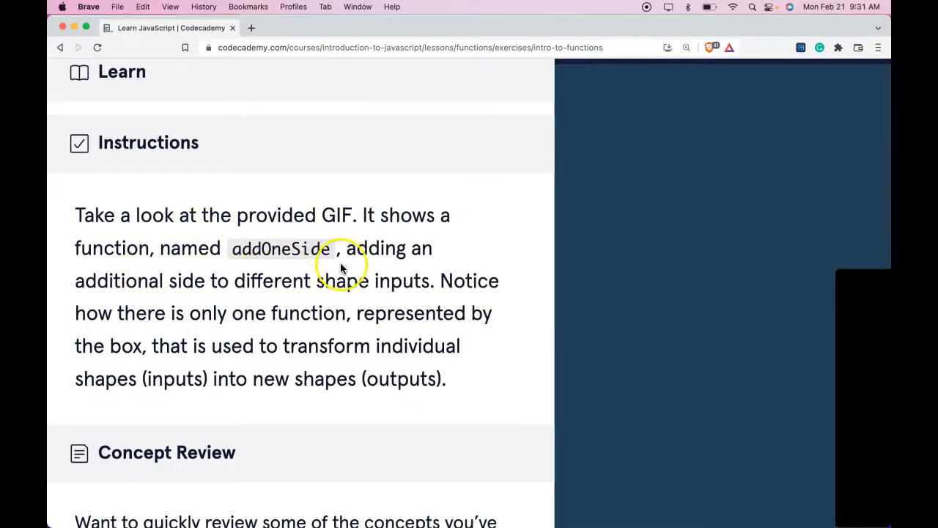
mouse_move(238, 300)
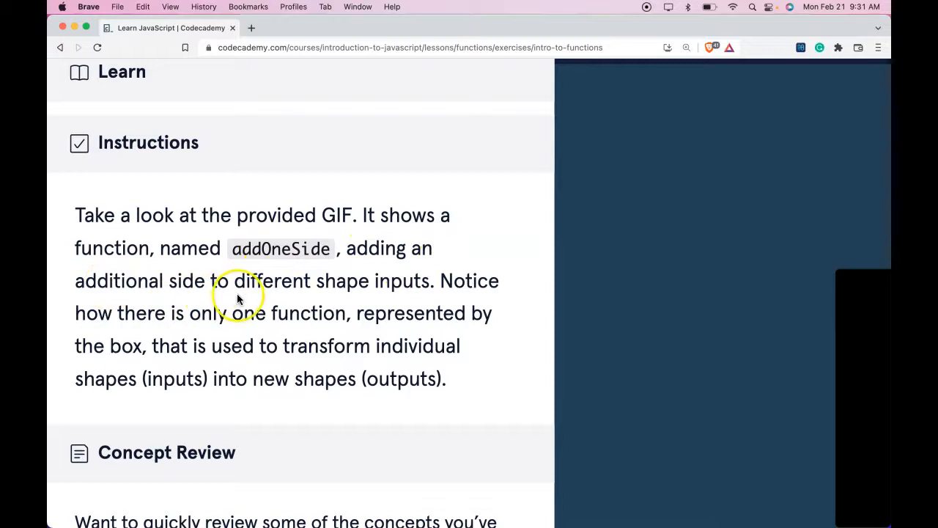
mouse_move(220, 304)
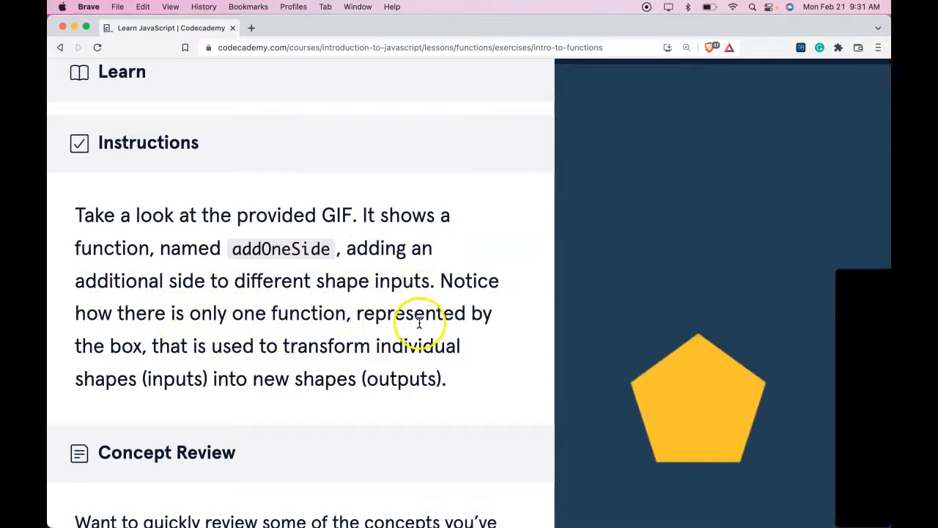
mouse_move(321, 370)
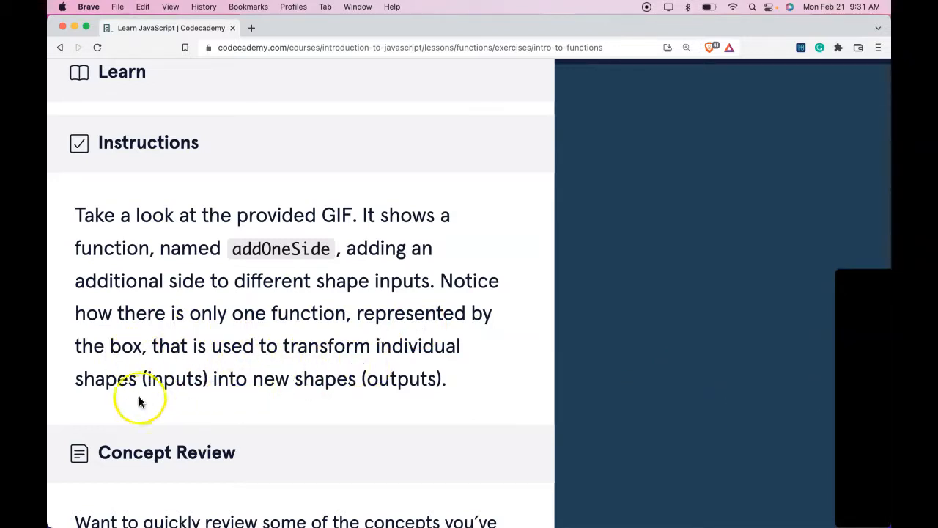
mouse_move(348, 407)
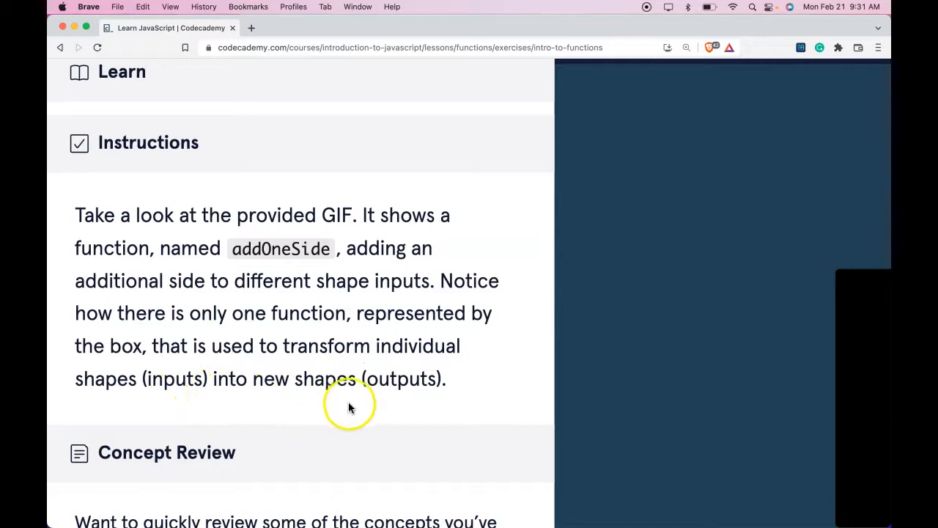
mouse_move(251, 382)
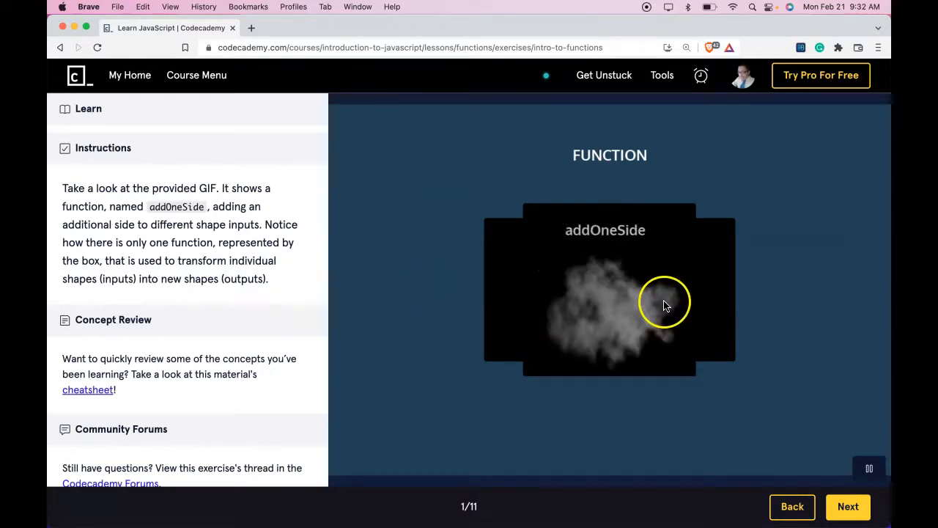
mouse_move(747, 289)
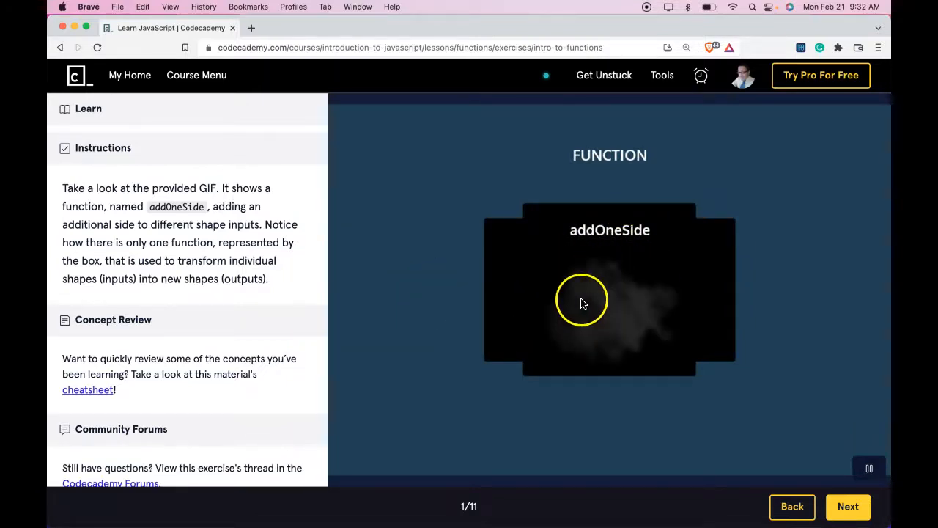
mouse_move(844, 365)
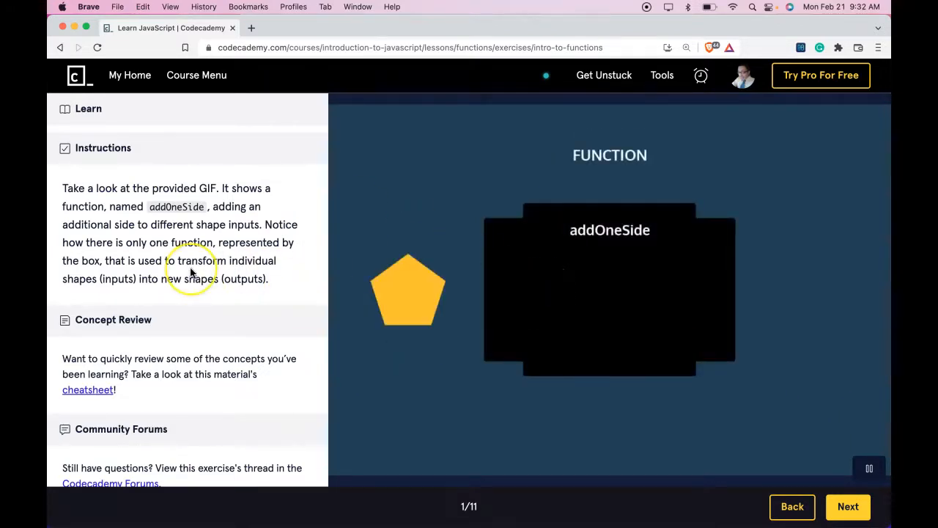
scroll("up", 3)
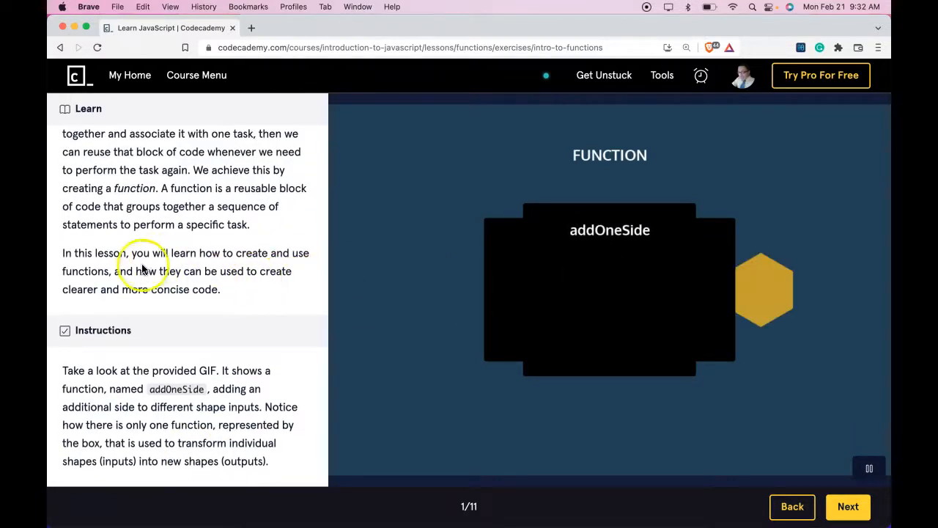
mouse_move(154, 286)
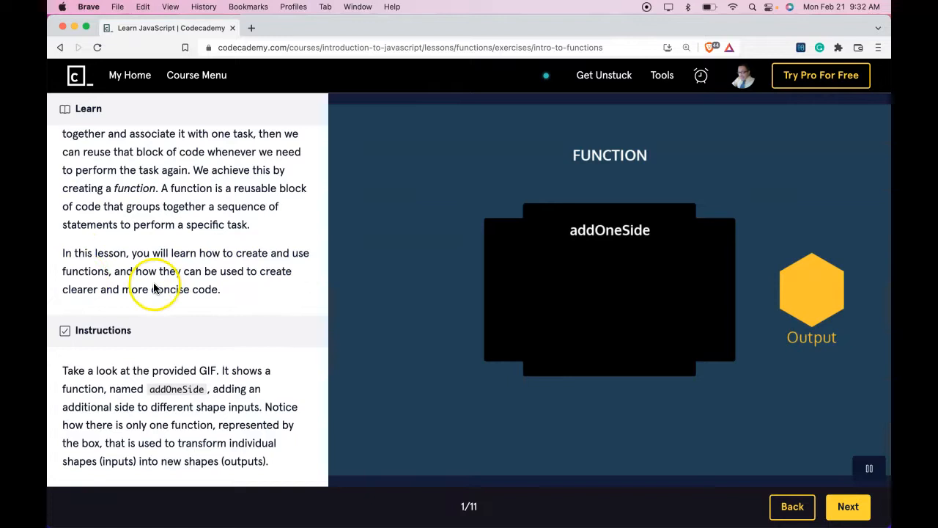